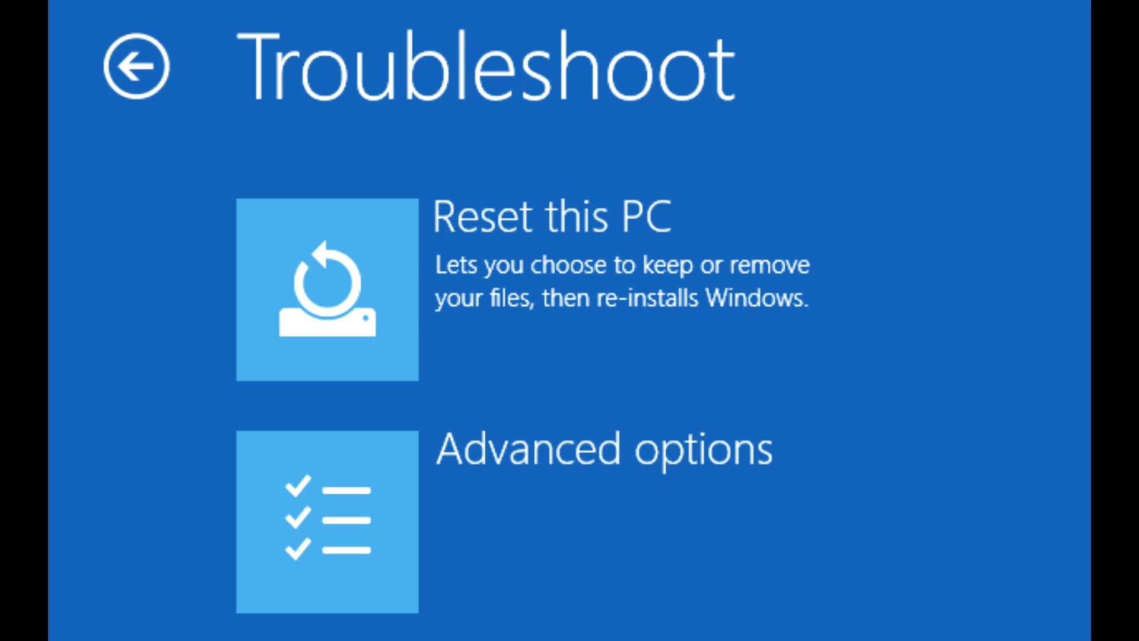
Step: Go from Troubleshoot to the Advanced options recovery tools menu
left_click(325, 528)
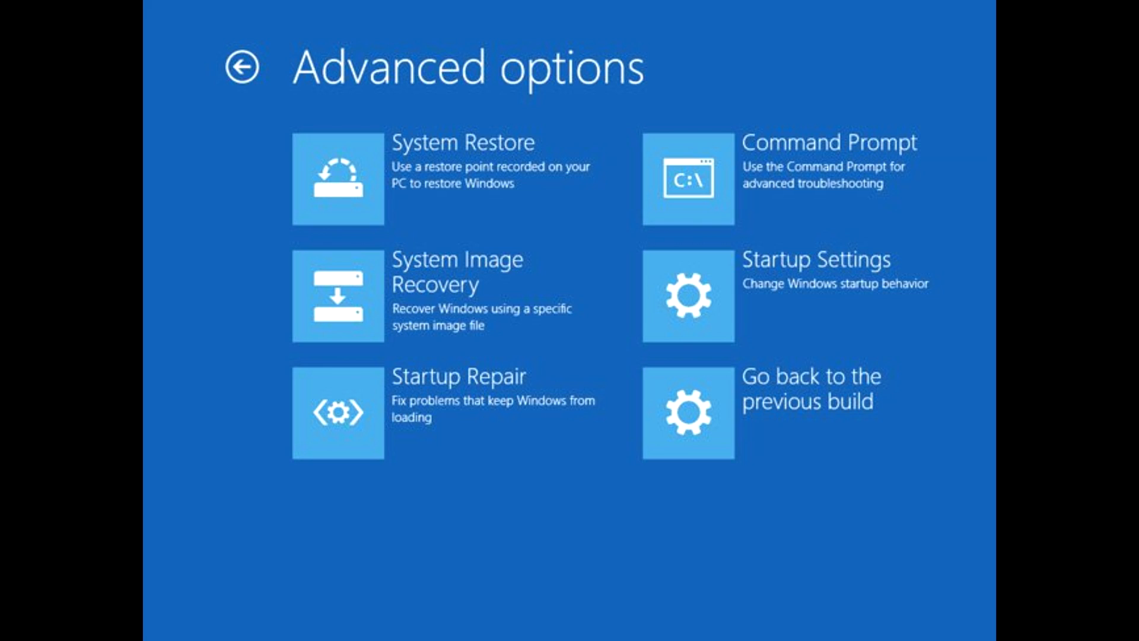
Step: Run System Restore with the 11/27/2015 restore point, hitting error 0x81000203
left_click(354, 177)
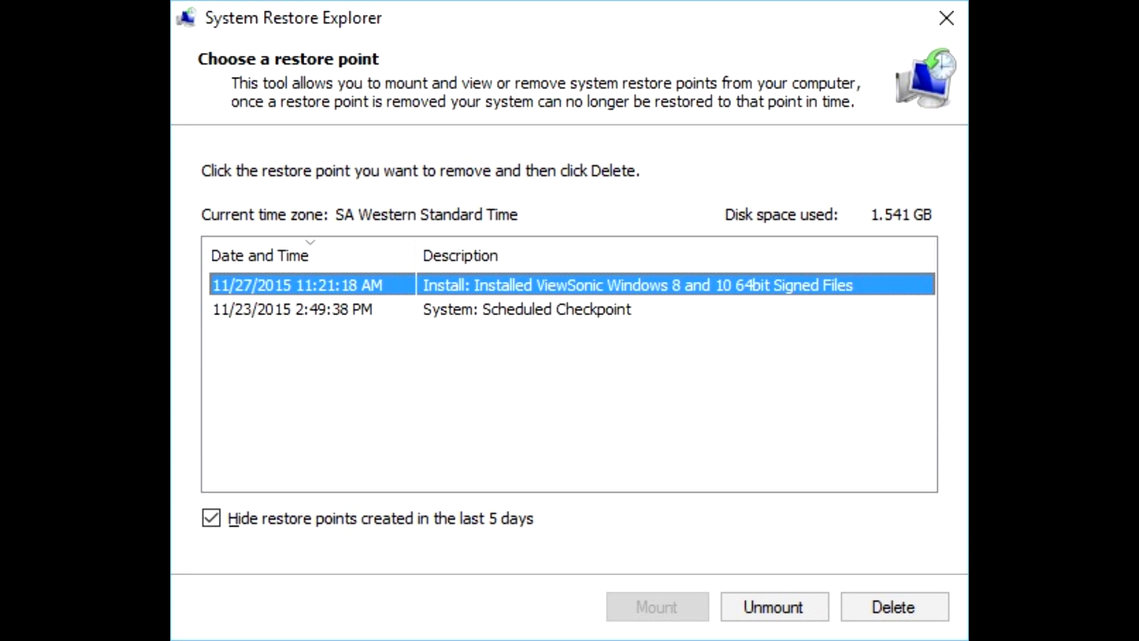
left_click(894, 605)
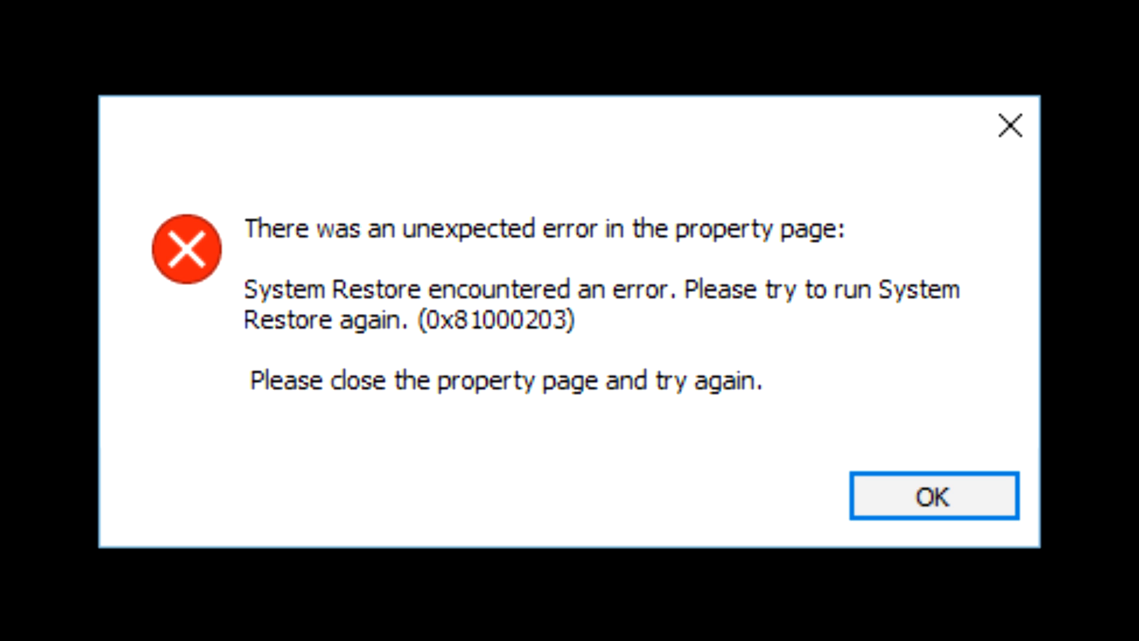